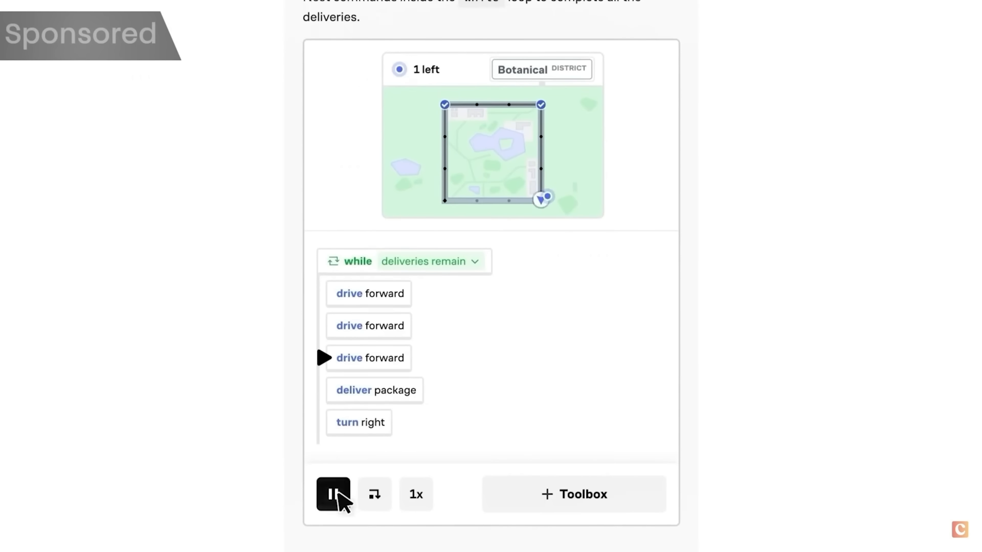
left_click(332, 494)
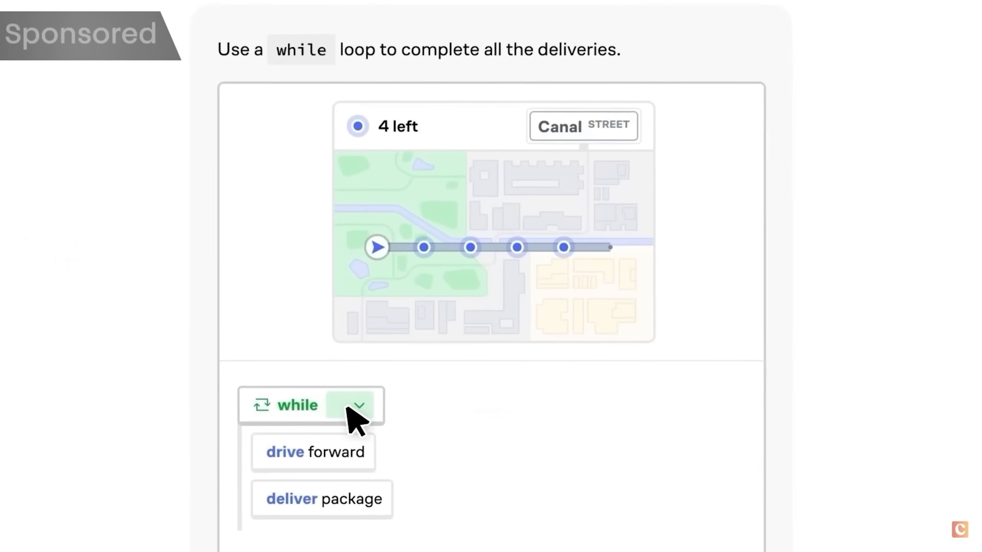
left_click(351, 405)
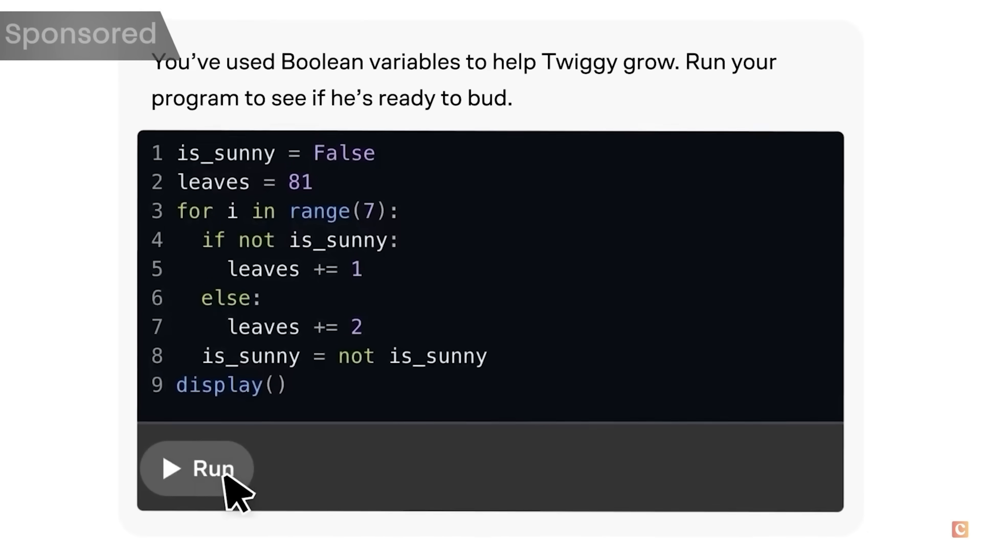
left_click(196, 469)
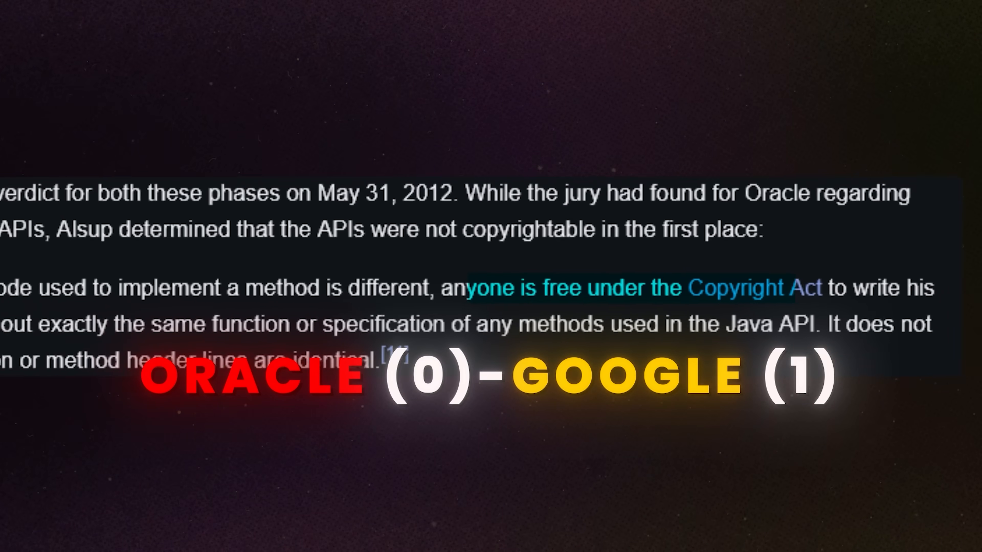
scroll("down", 3)
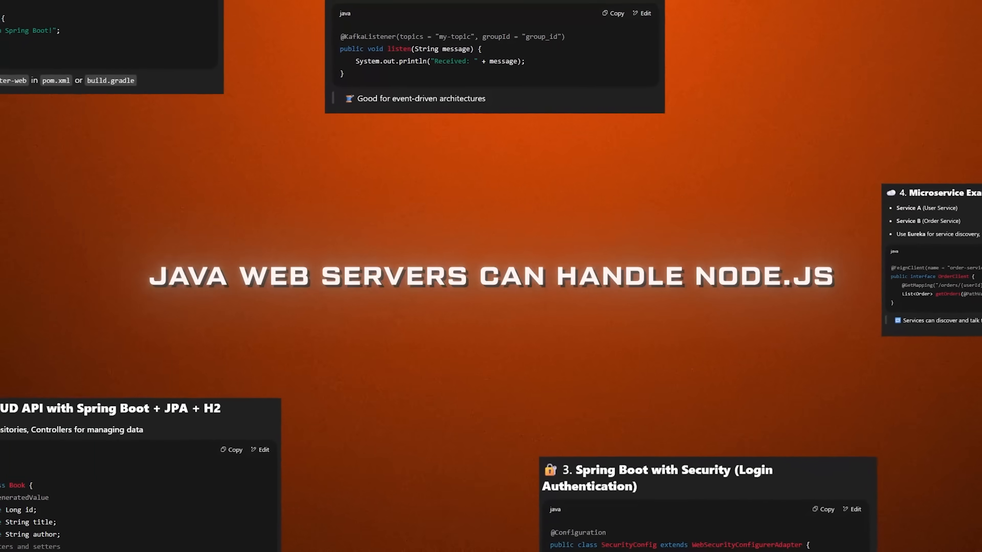
scroll("down", 3)
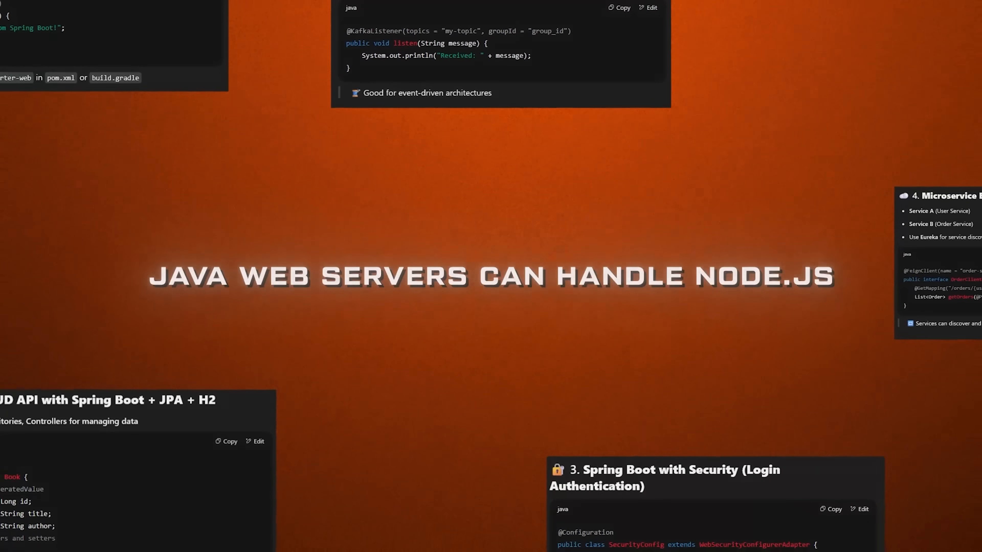